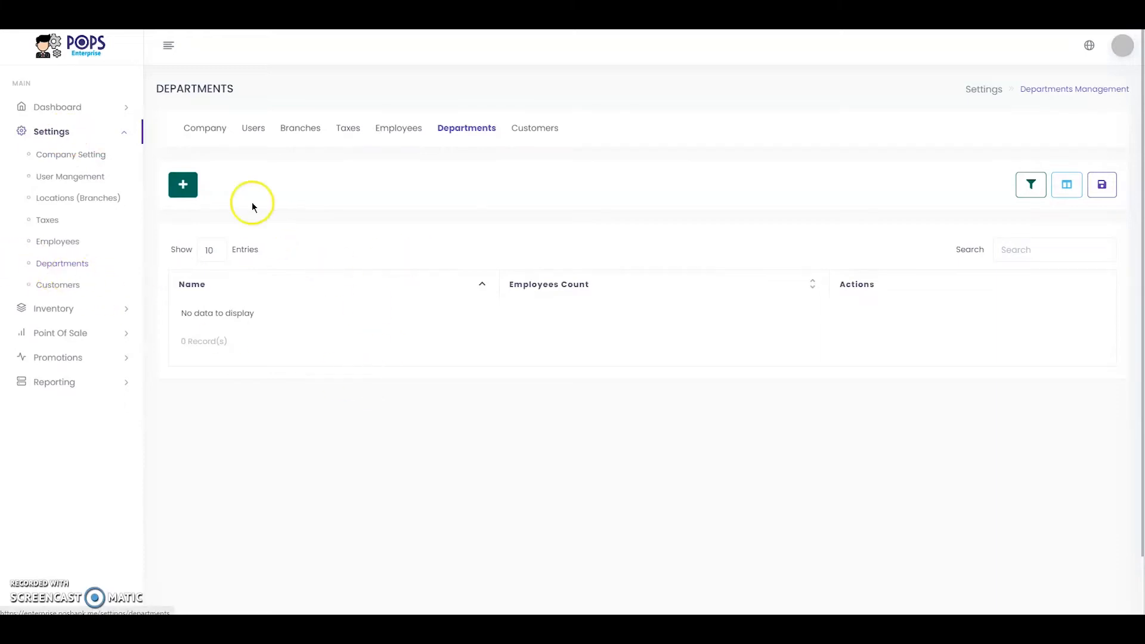
mouse_move(201, 169)
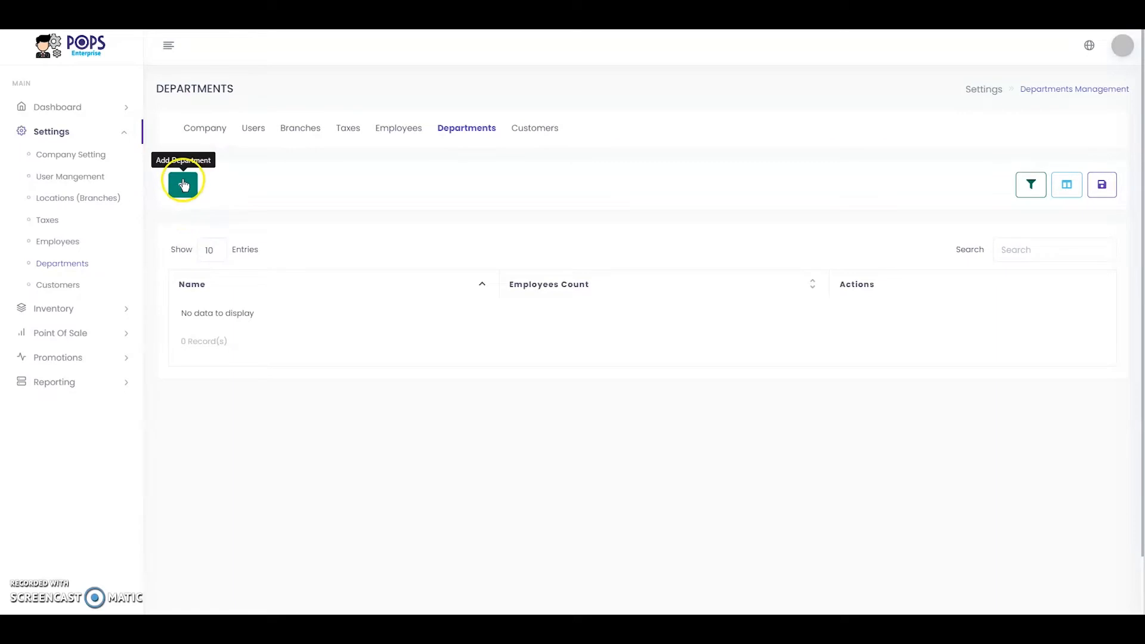
- Add a new department named 'cashers' to the departments list
click(182, 183)
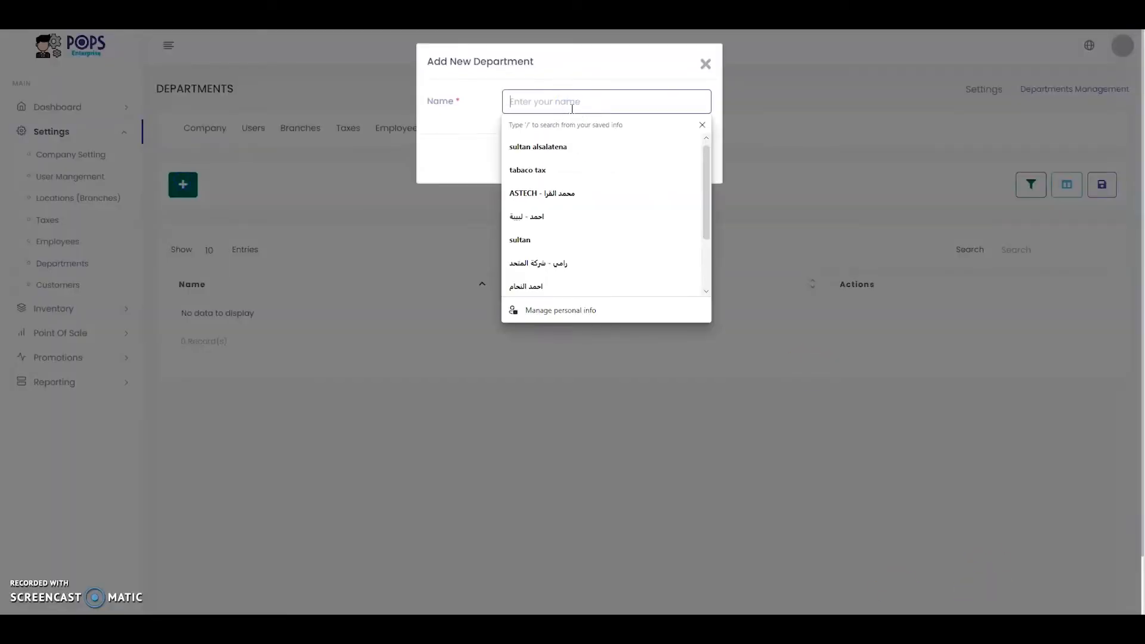
text(cashers)
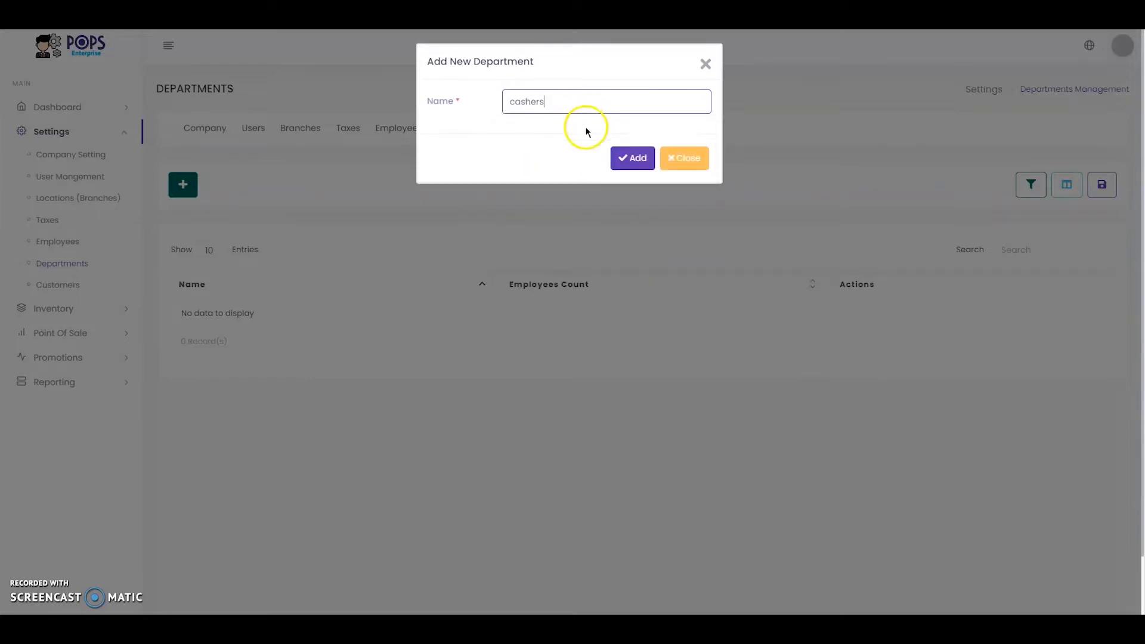
click(633, 157)
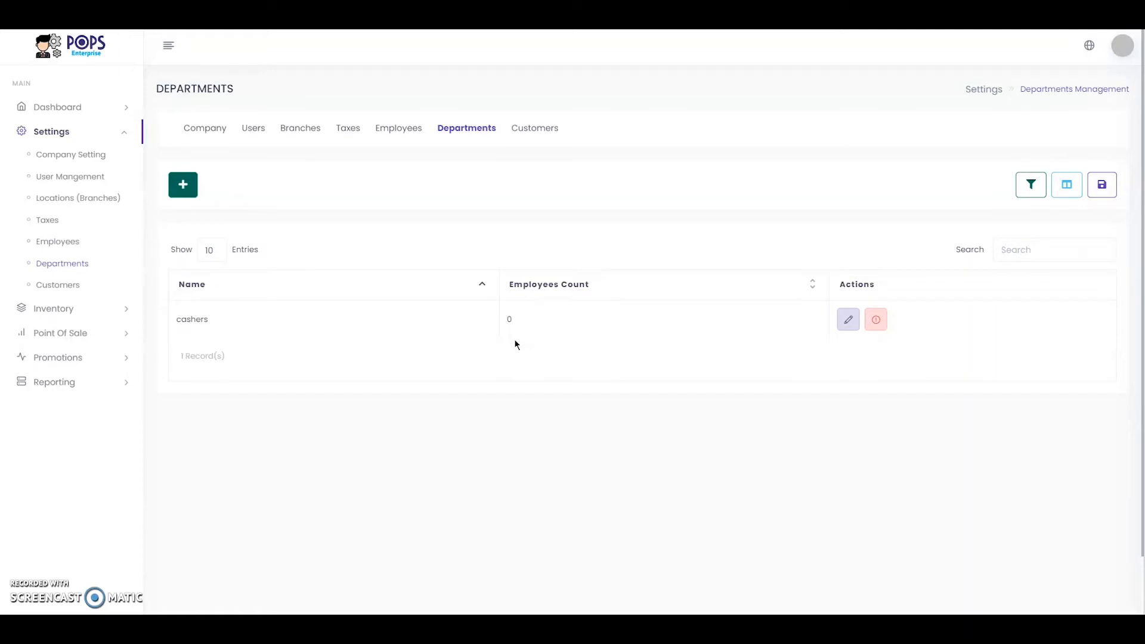
- Switch to the Employees list and start editing the Sultan Company record
click(399, 128)
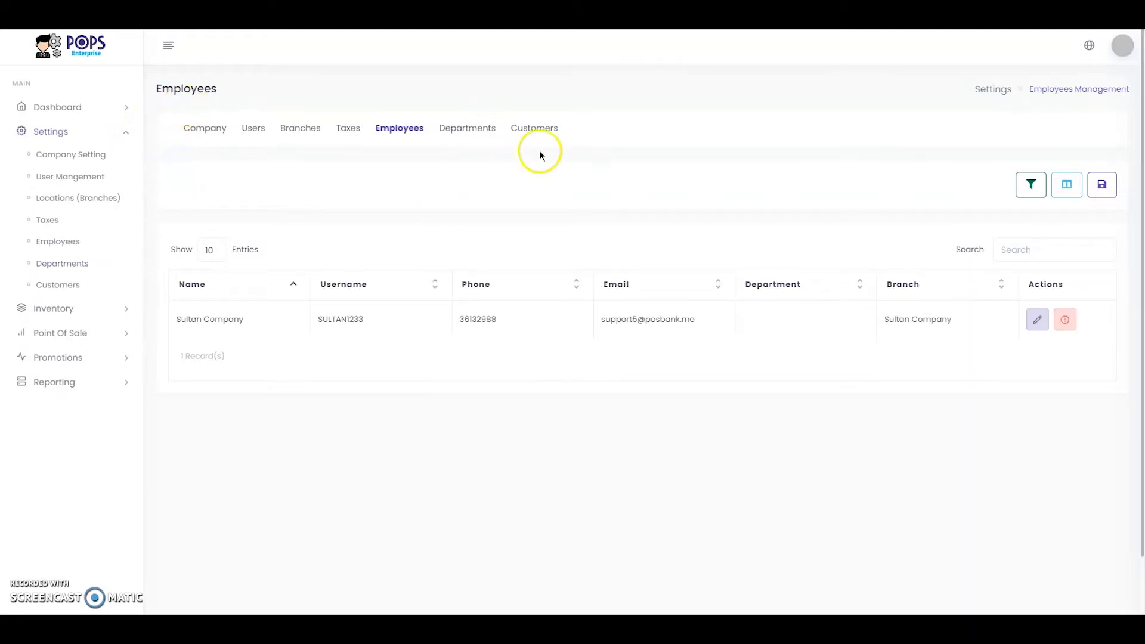
mouse_move(617, 232)
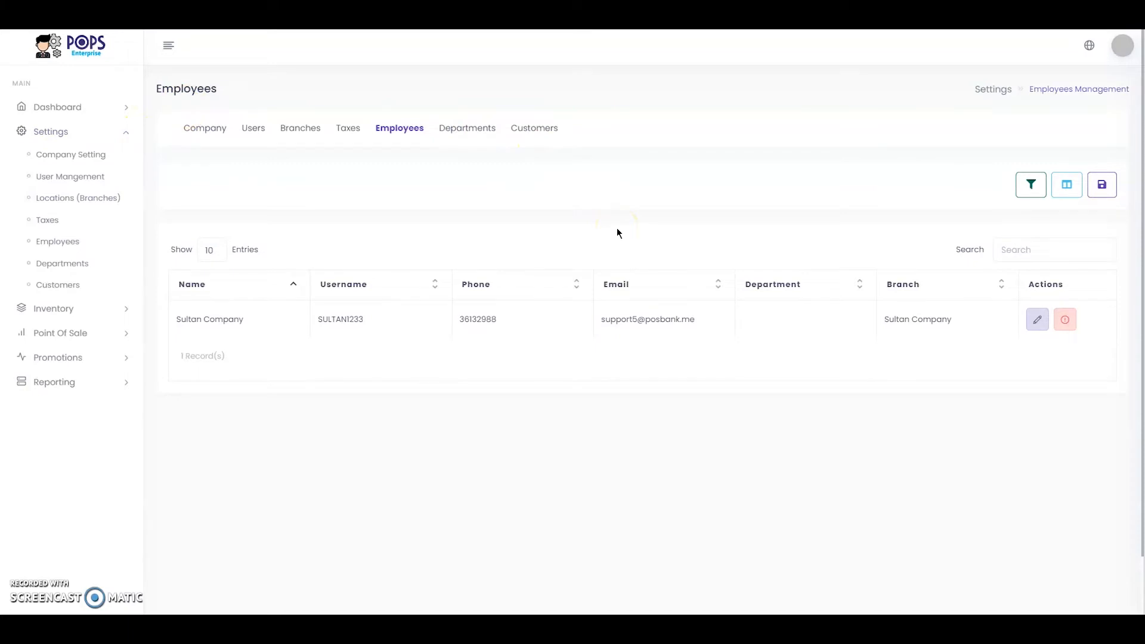
mouse_move(223, 362)
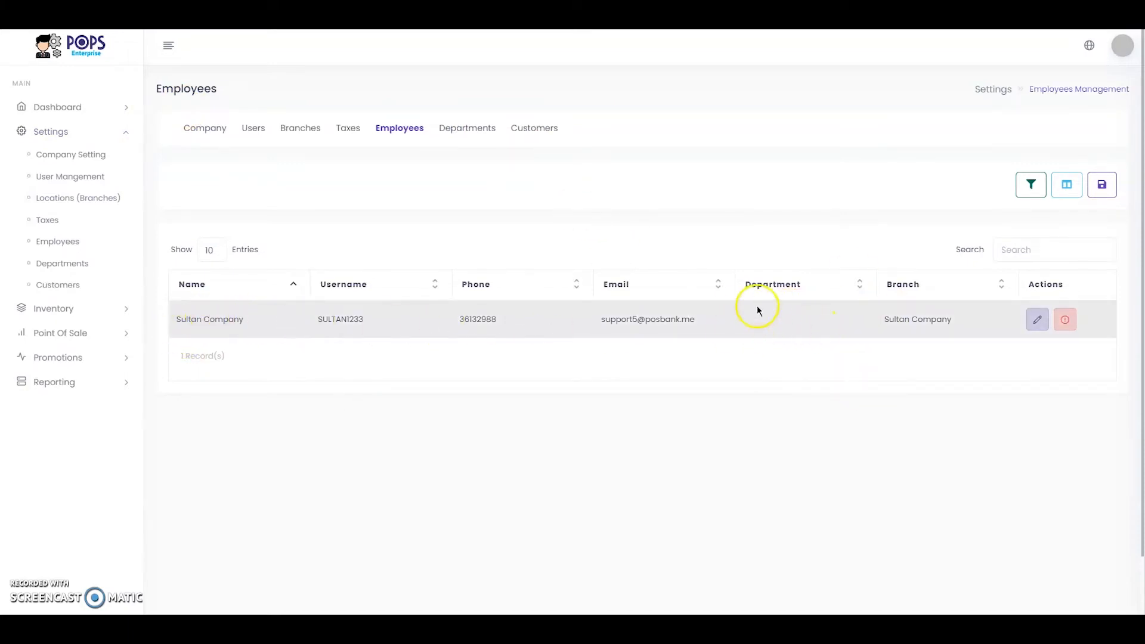
mouse_move(767, 284)
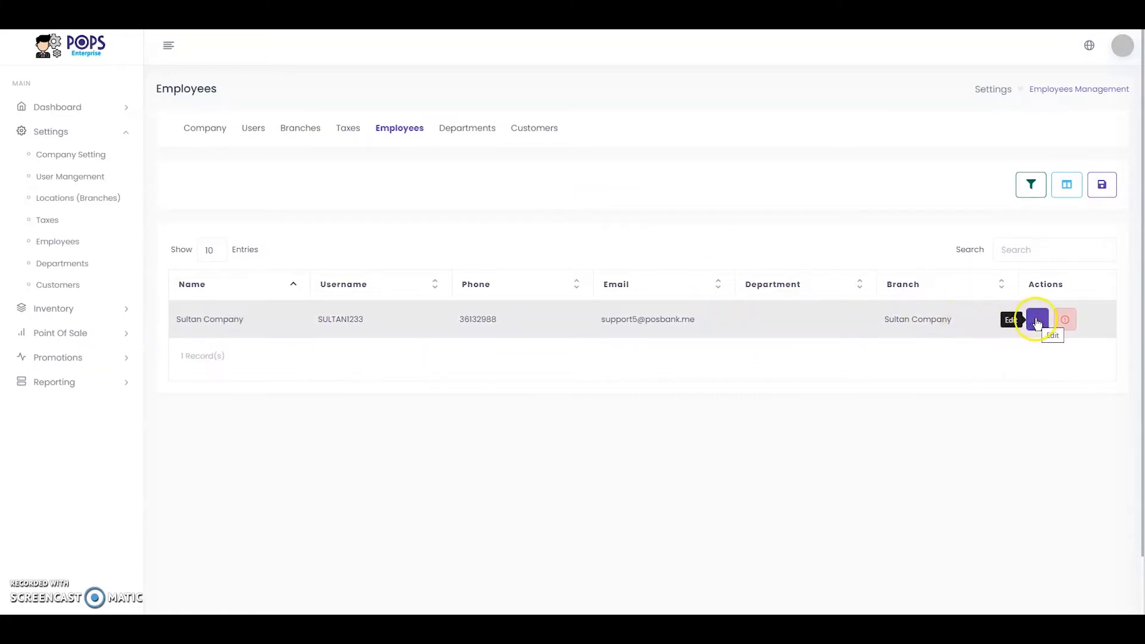
click(1036, 319)
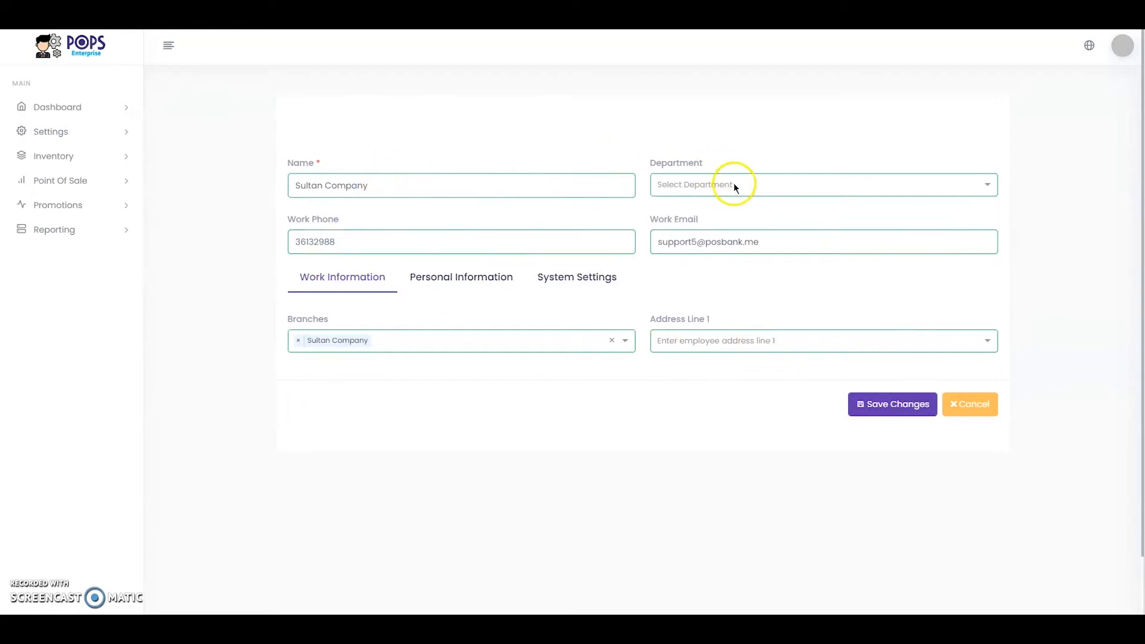
- Set Sultan Company's department to 'cashers', save, and acknowledge the success message
click(819, 184)
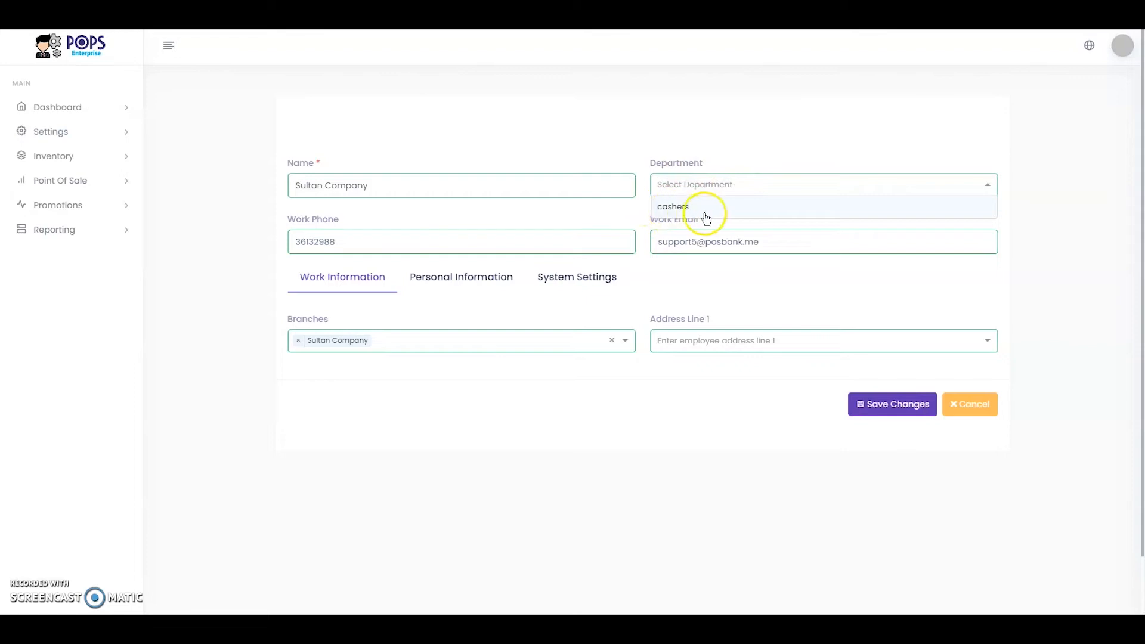
mouse_move(713, 219)
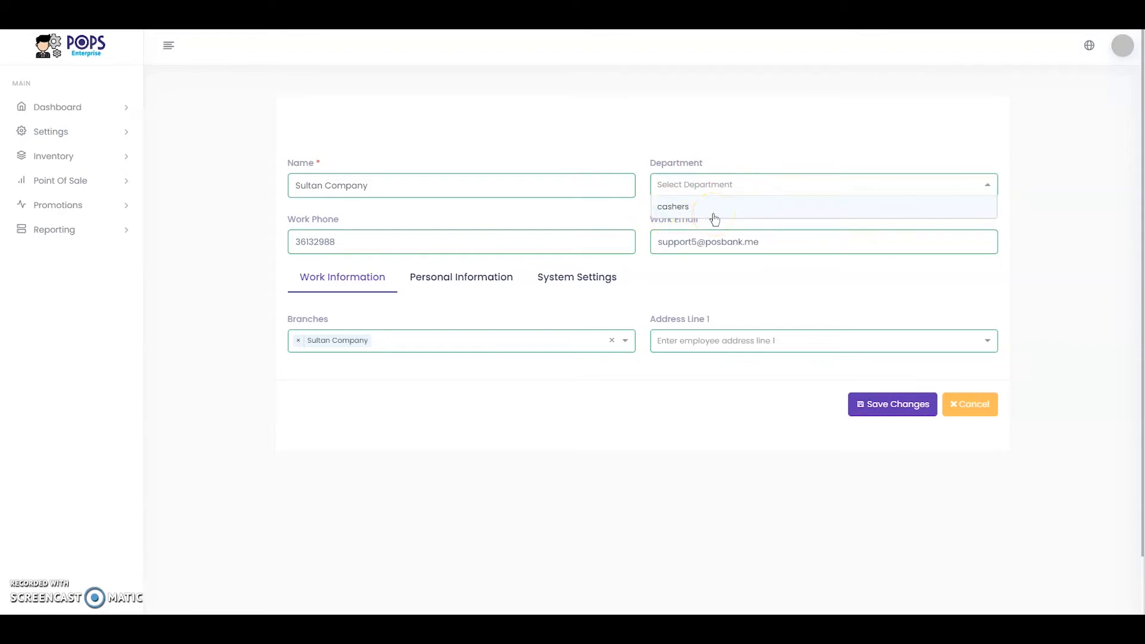
click(673, 206)
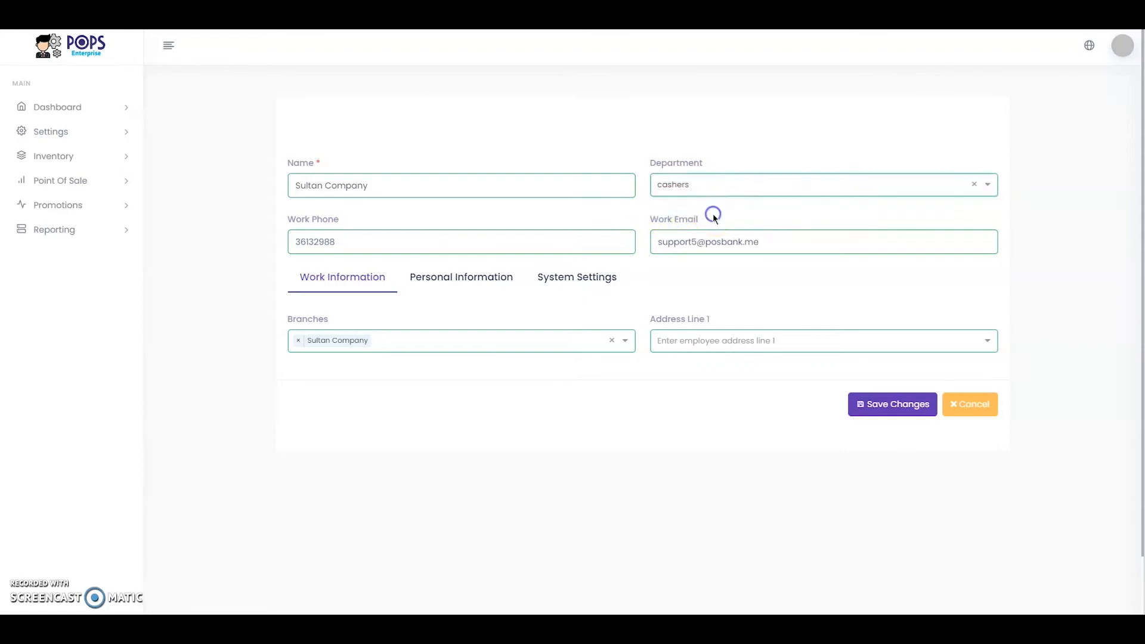
click(891, 404)
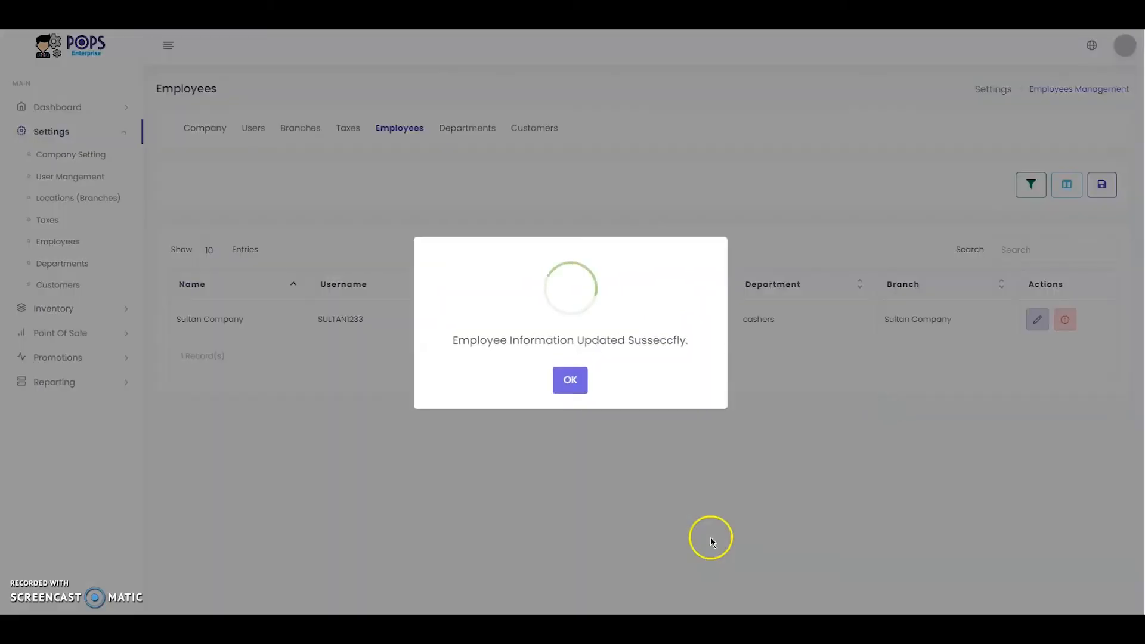
click(571, 379)
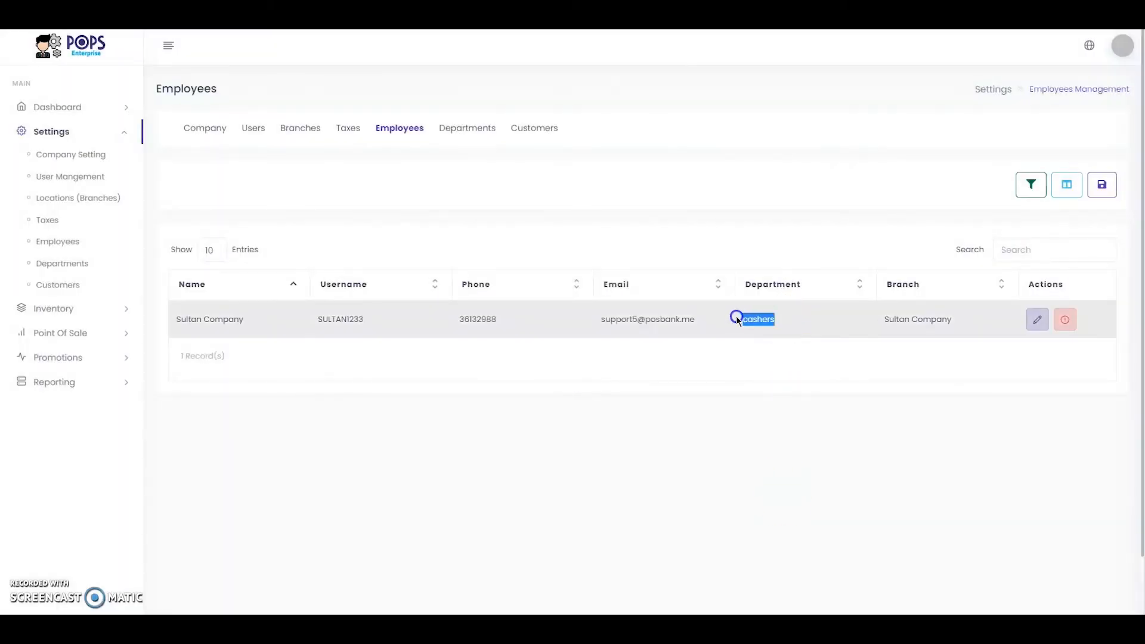